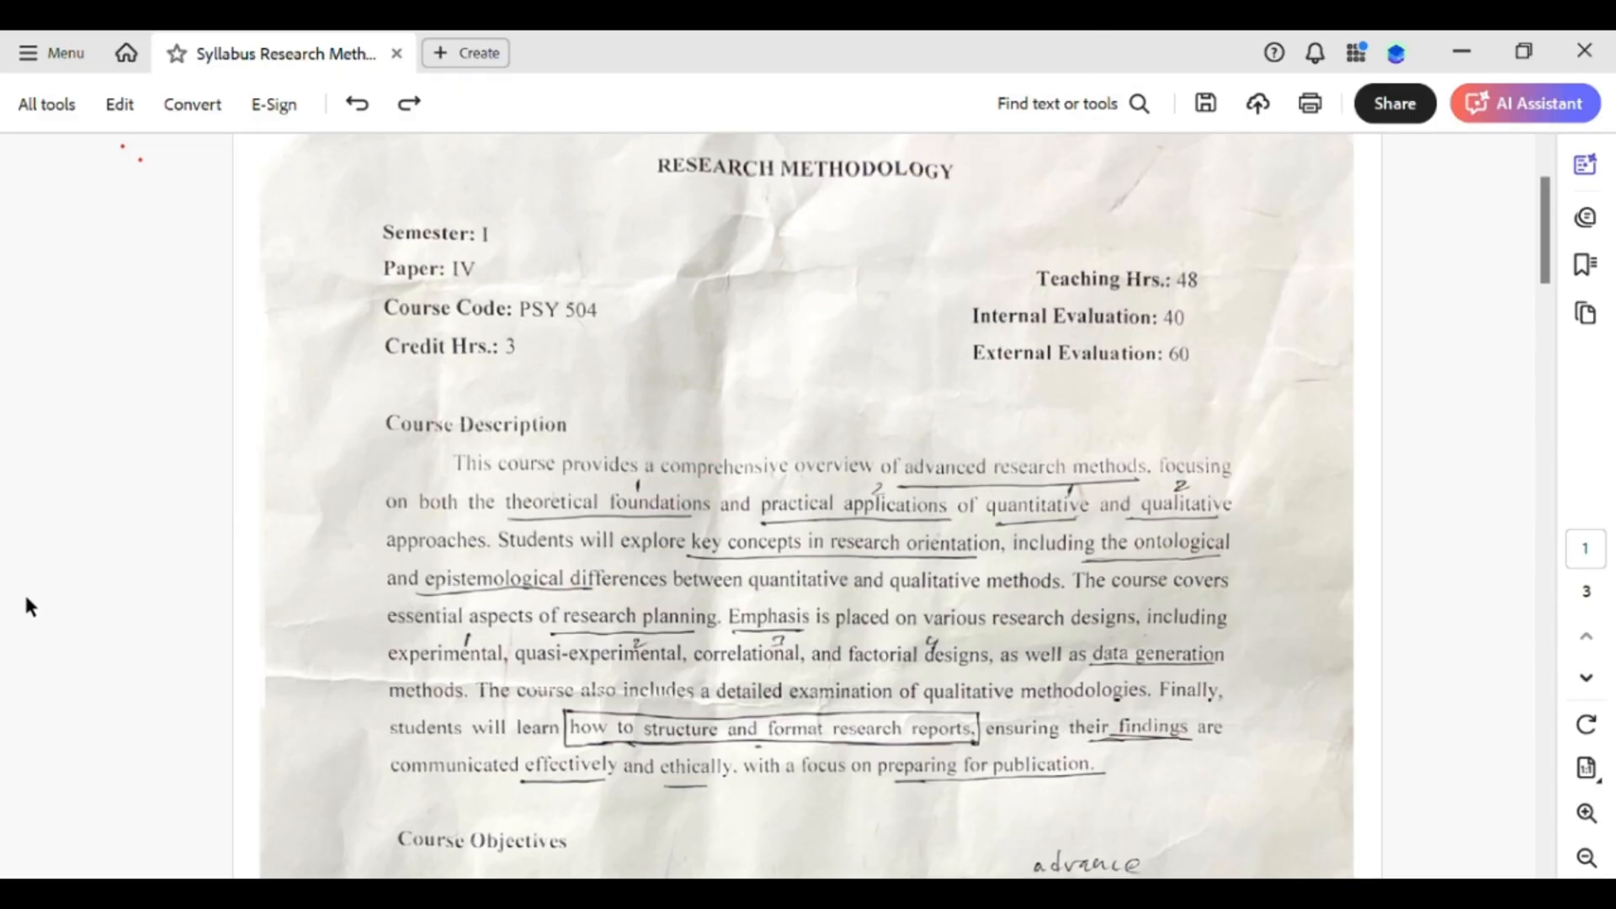
mouse_move(150, 574)
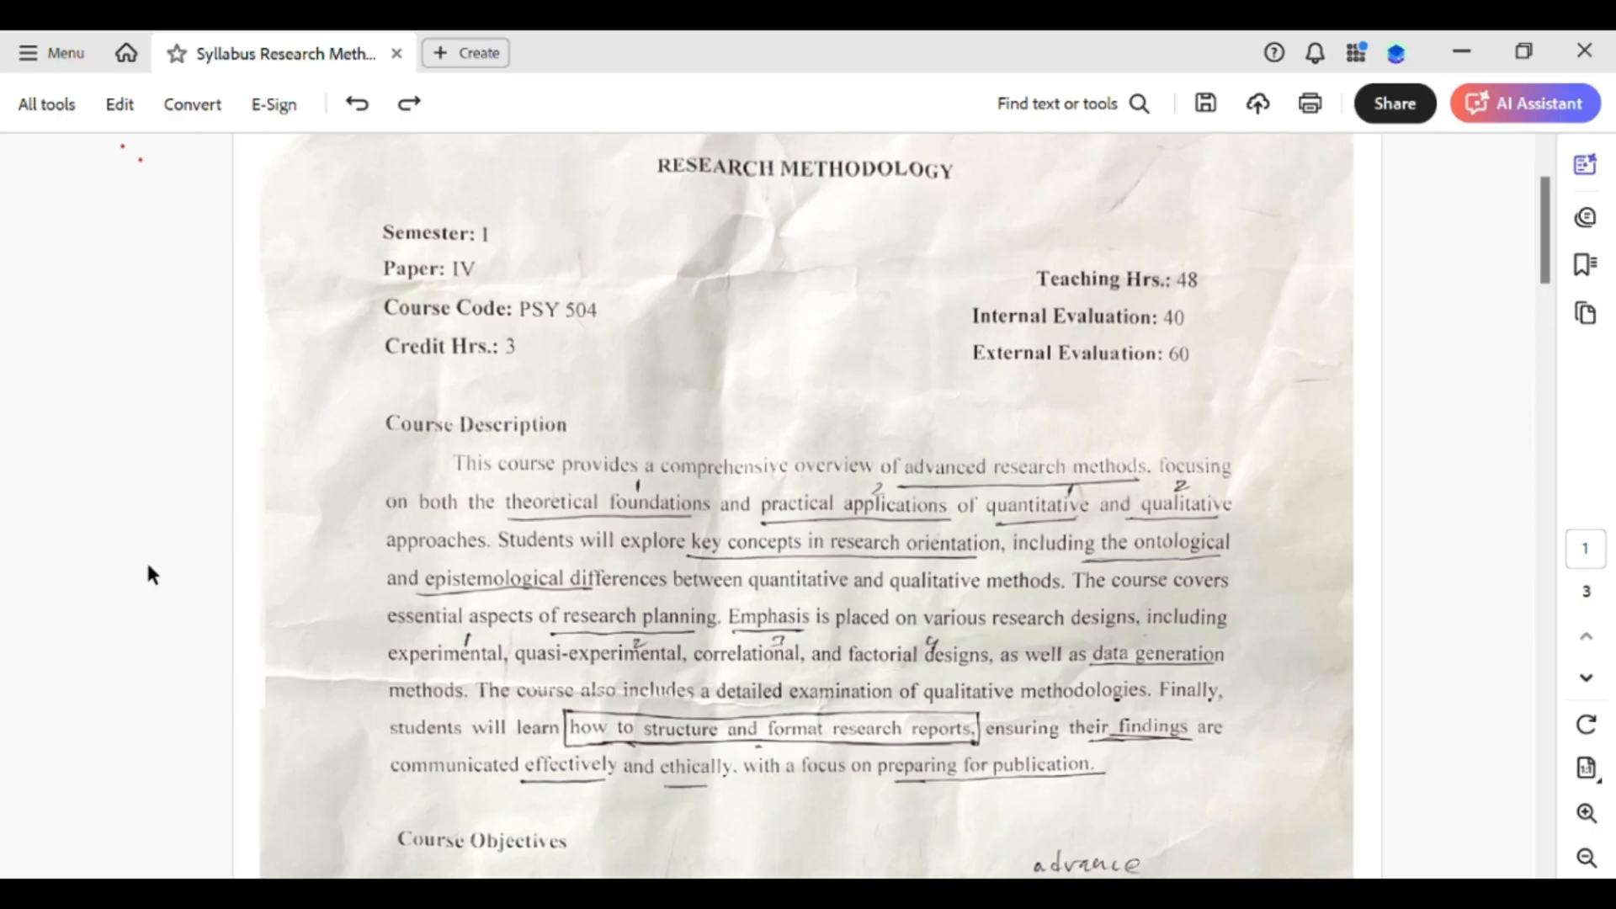
mouse_move(126, 52)
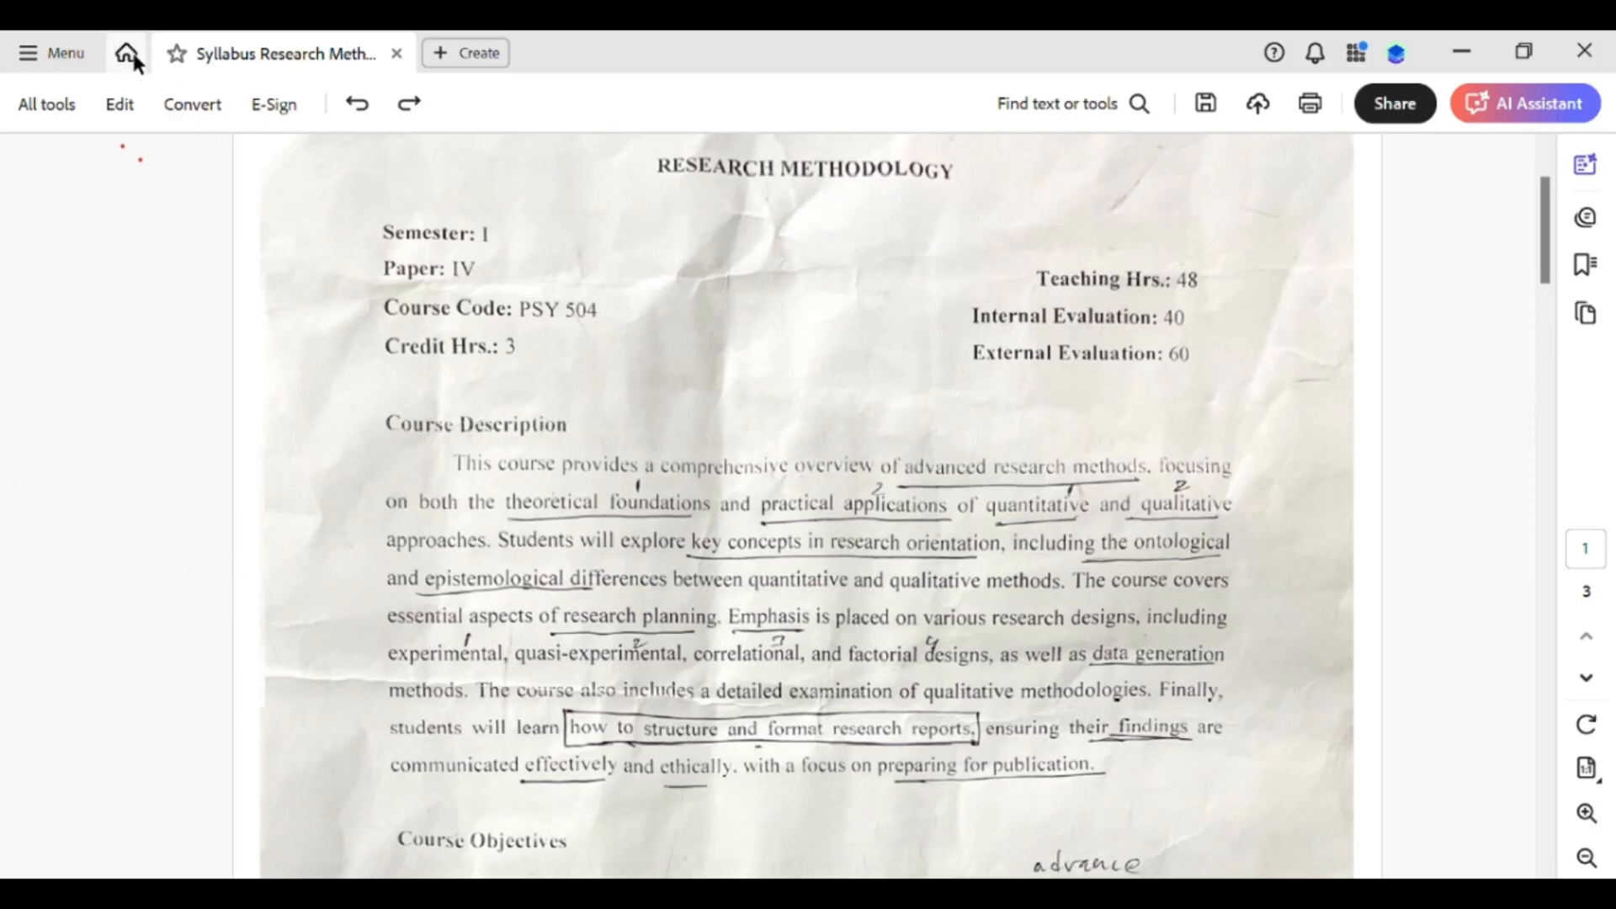
mouse_move(1010, 144)
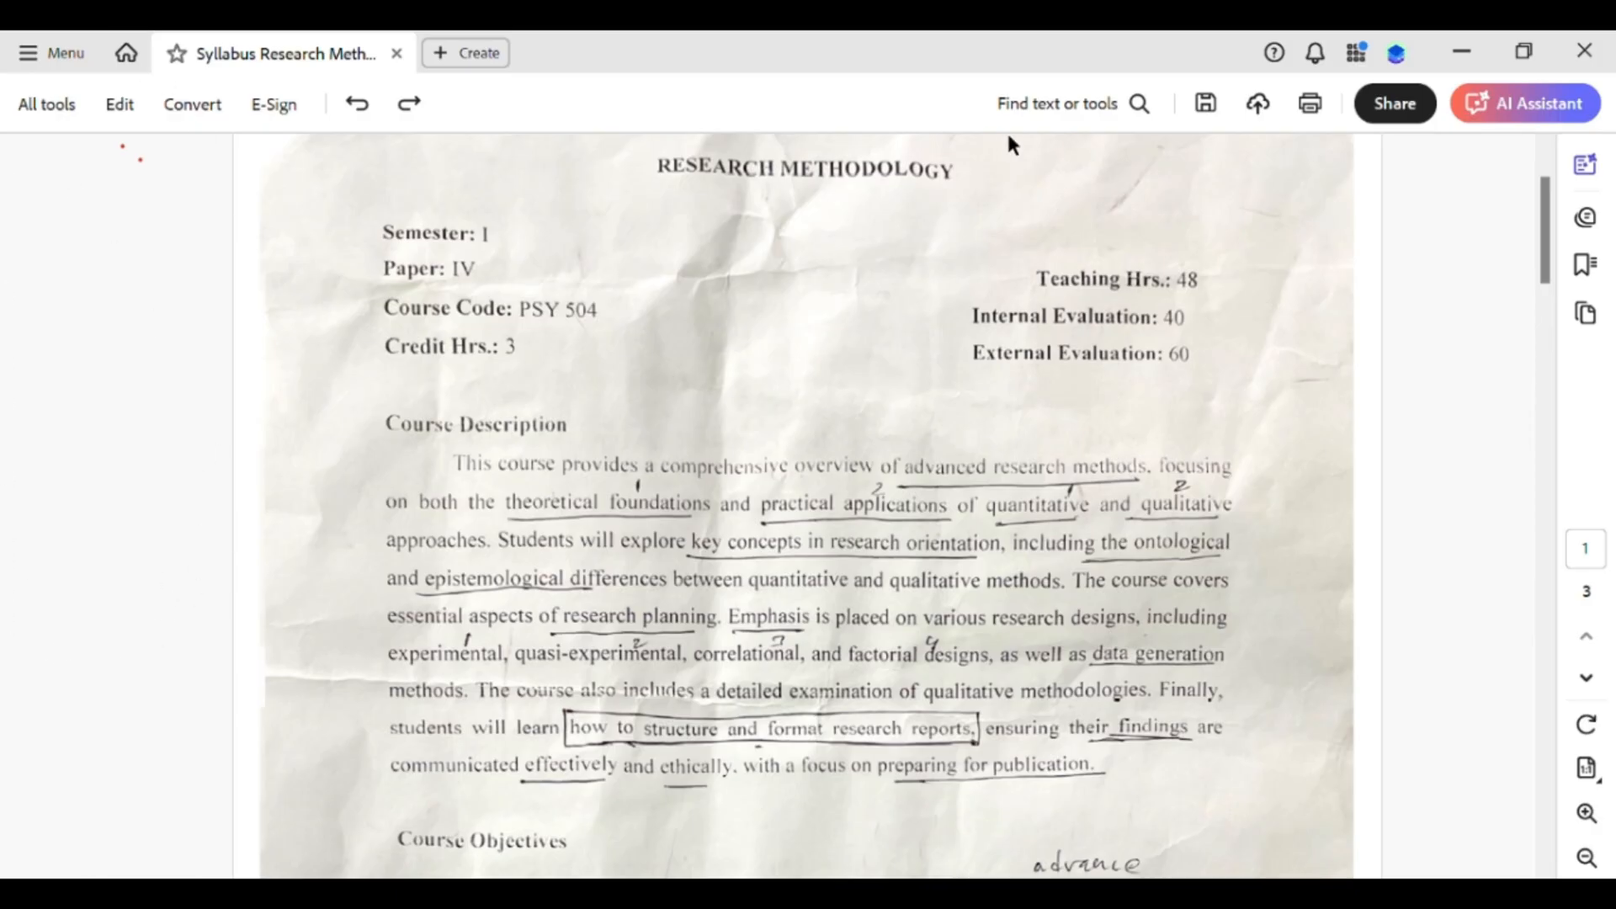
Choose the Add text tool and scroll to the empty space beneath the Unit I list.
left_click(1138, 102)
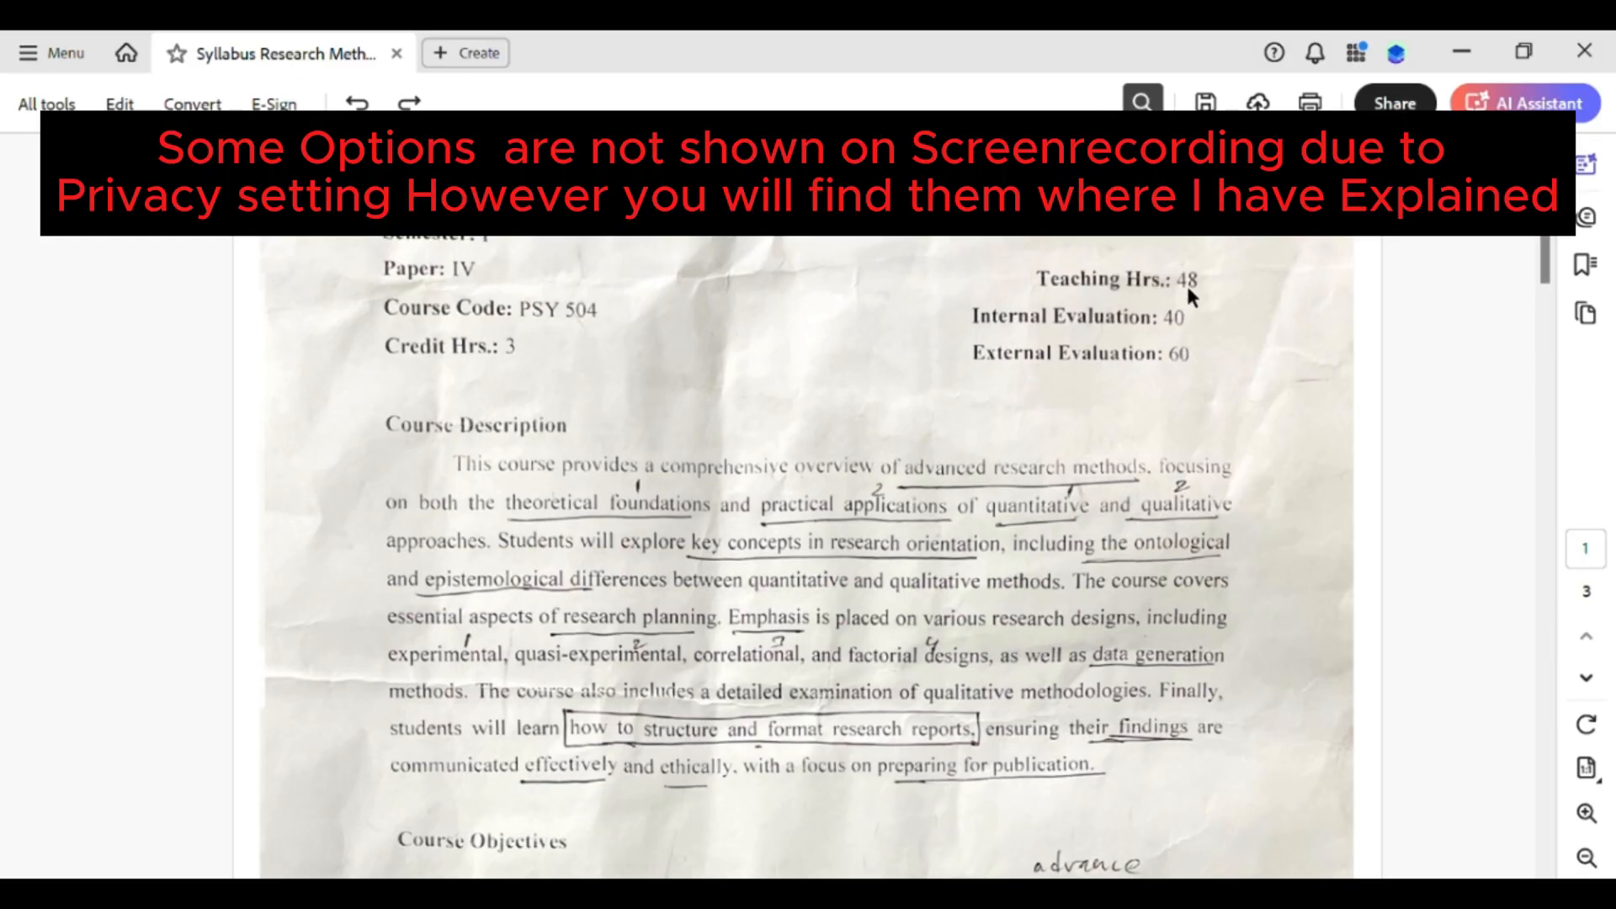
scroll("down", 3)
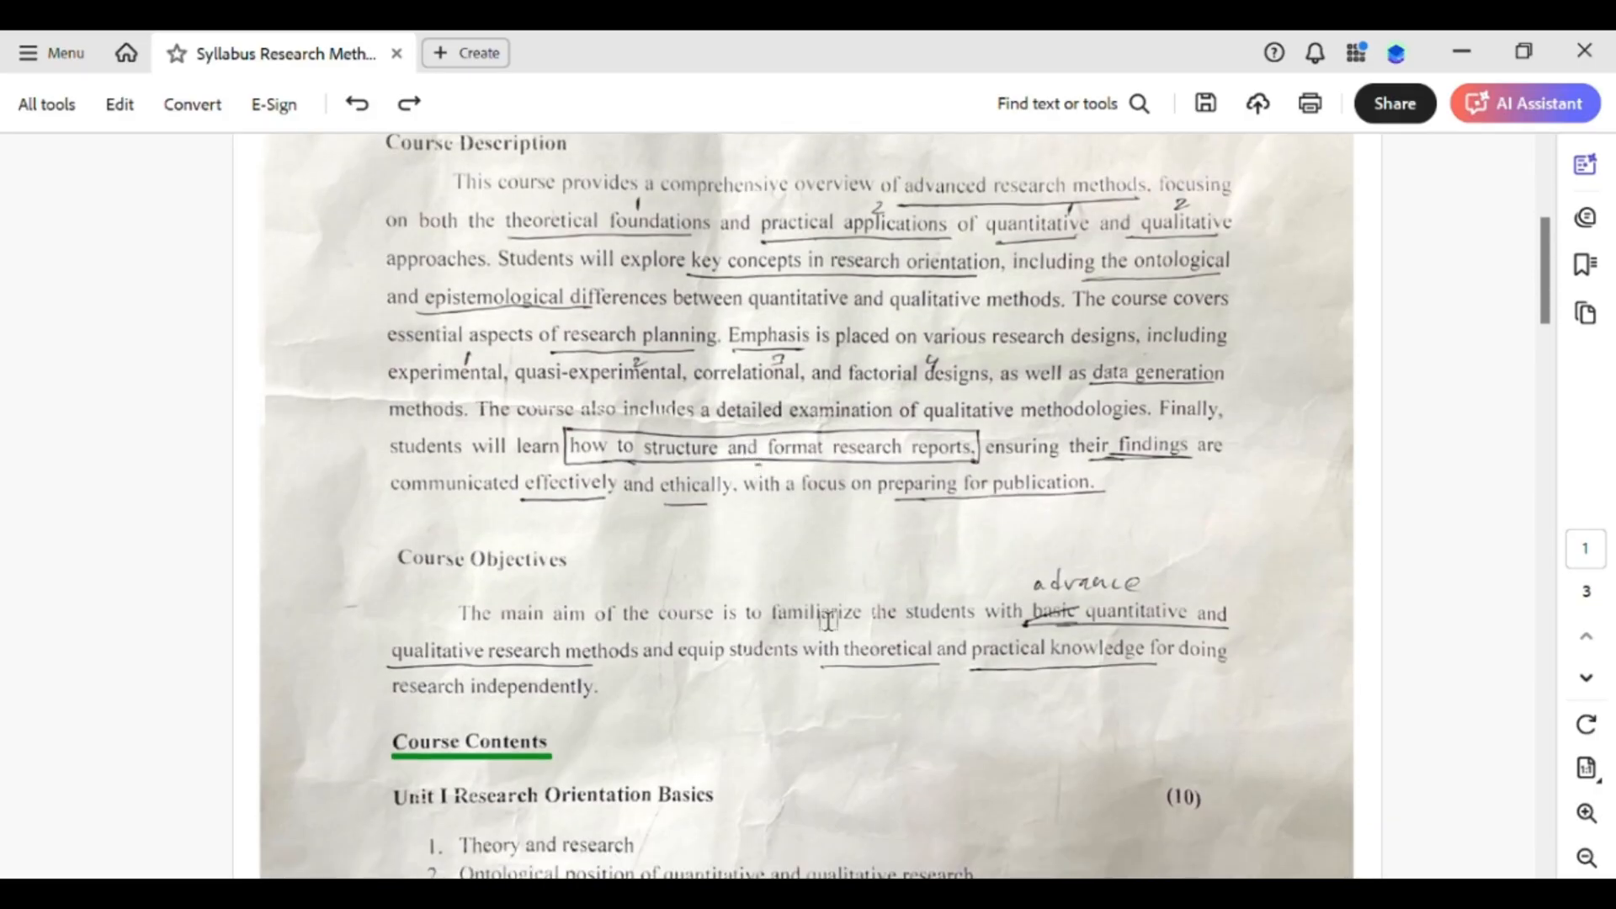
scroll("down", 3)
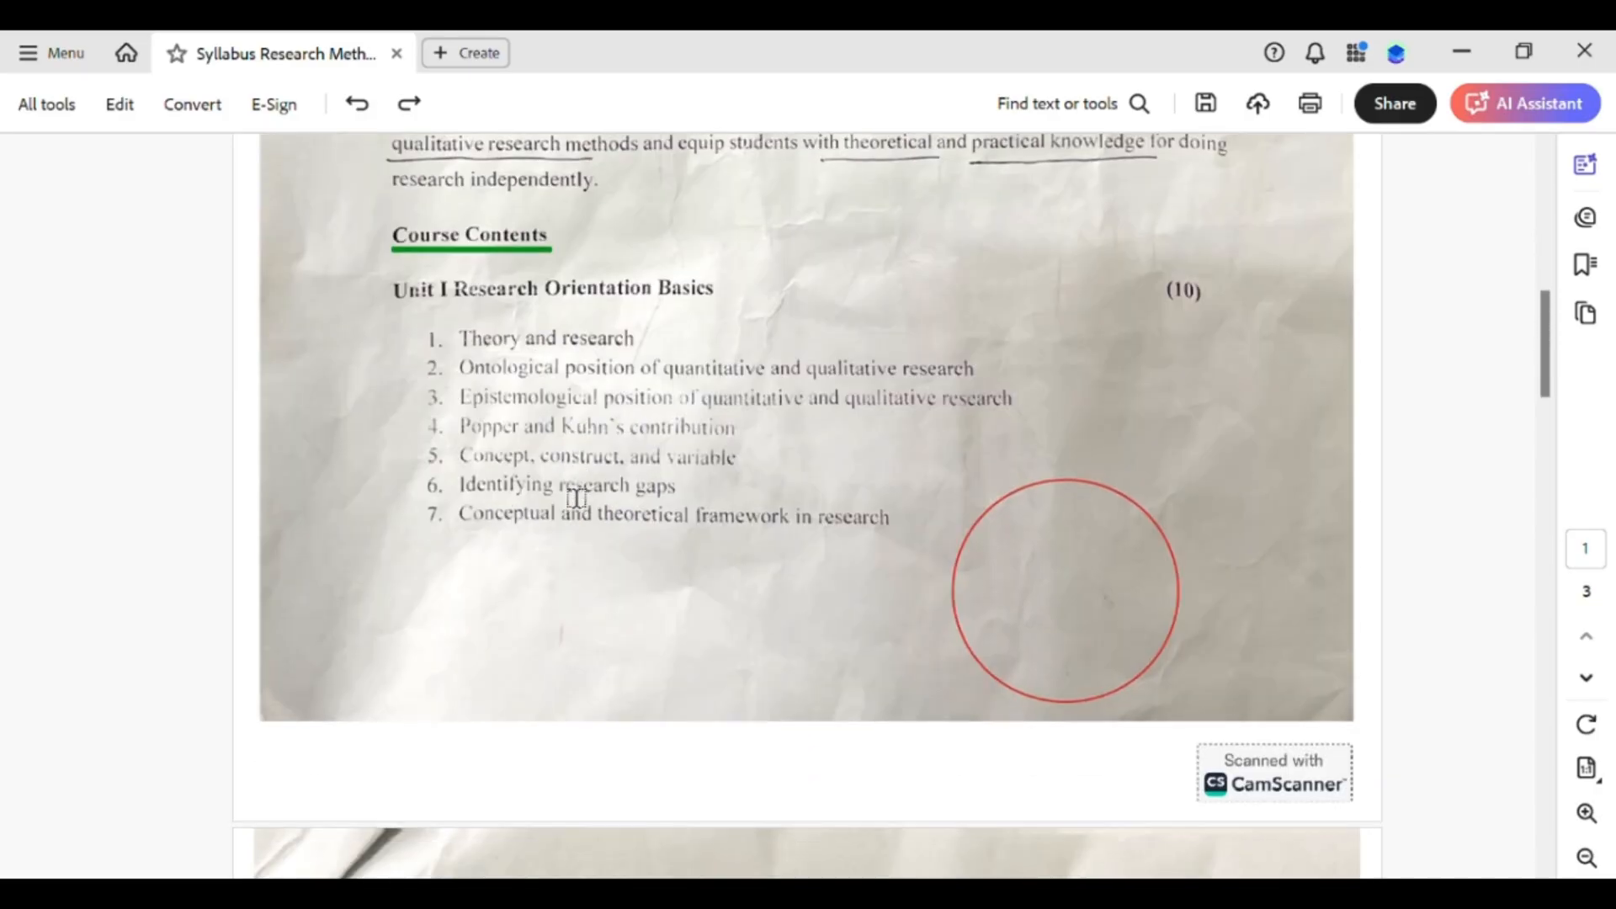
scroll("down", 3)
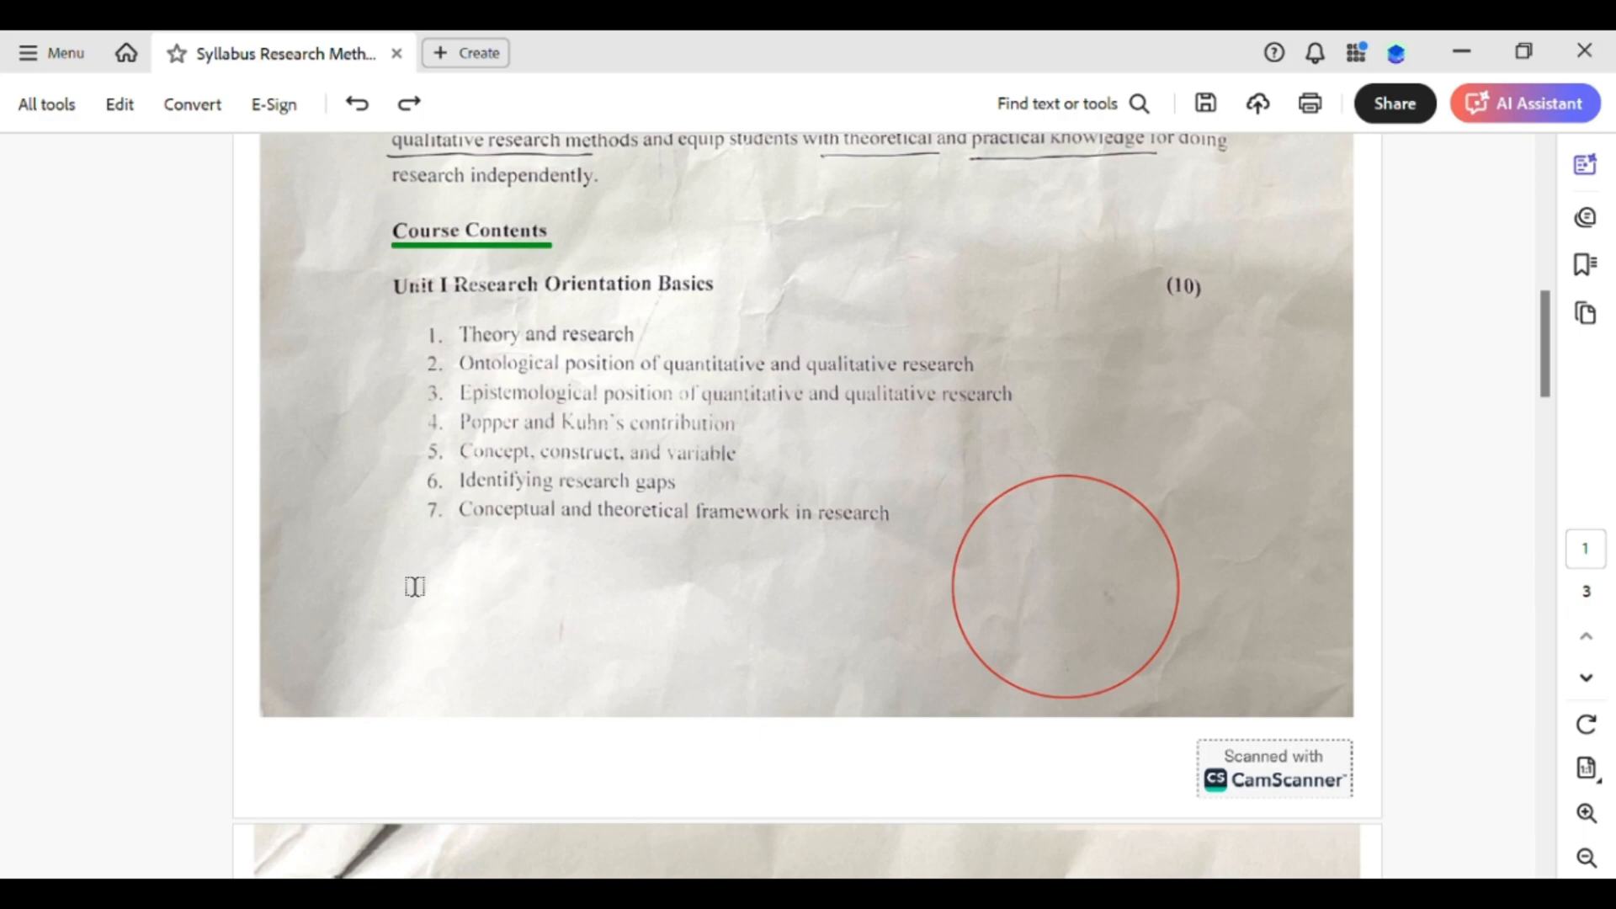
Draw a text box below item 7 of the Unit I list and write 'Hello guys I hop'.
left_click_drag(414, 586, 606, 719)
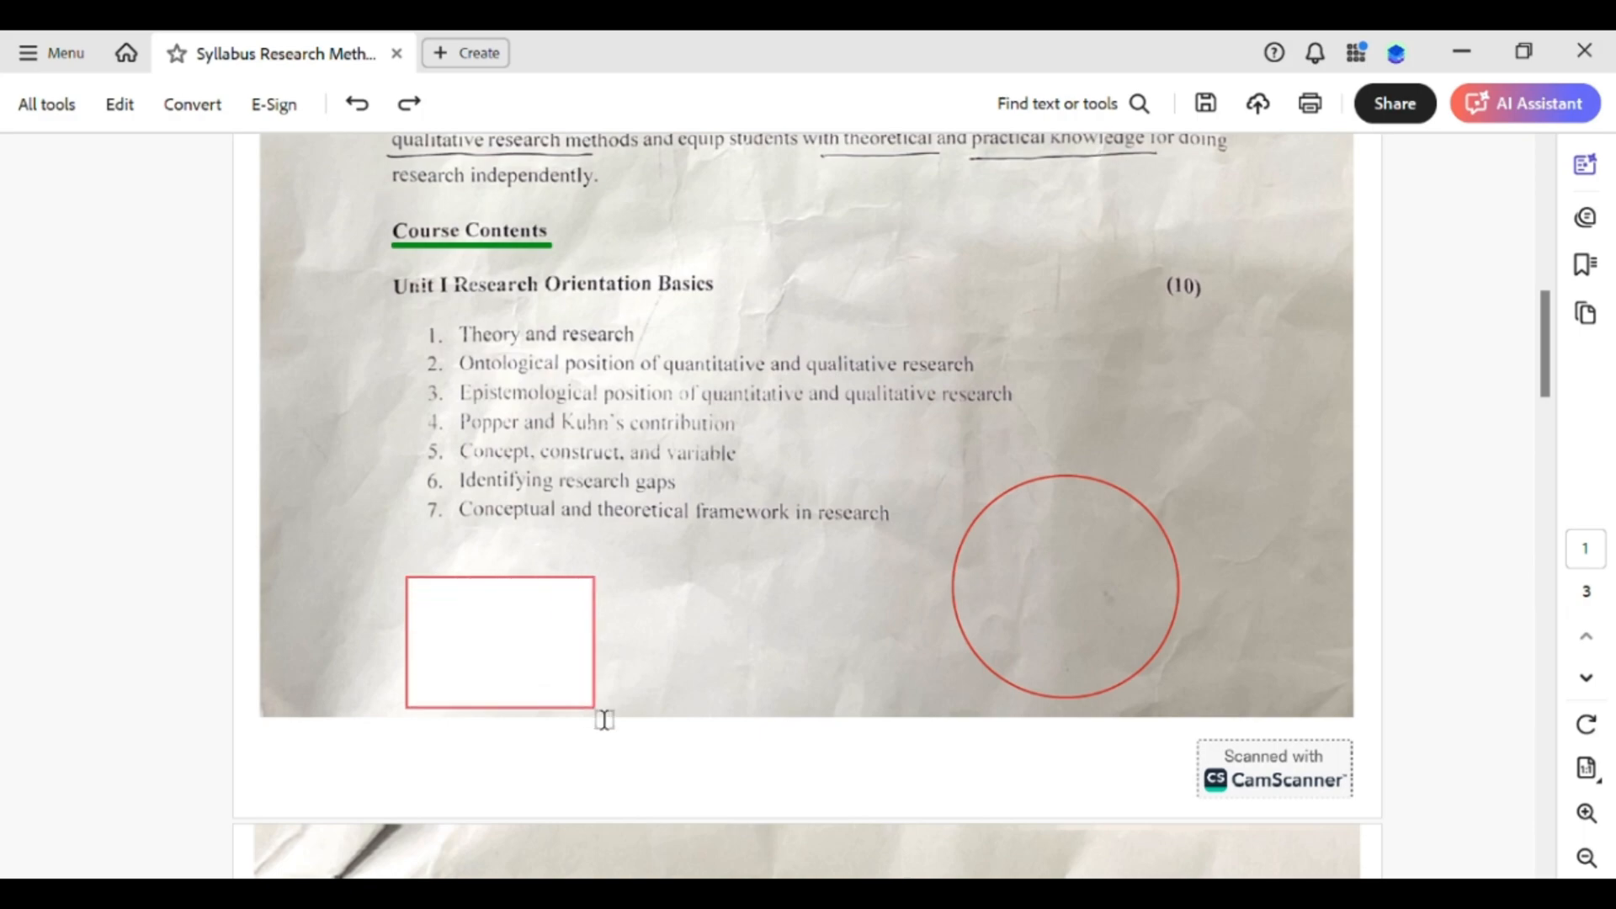
left_click(500, 640)
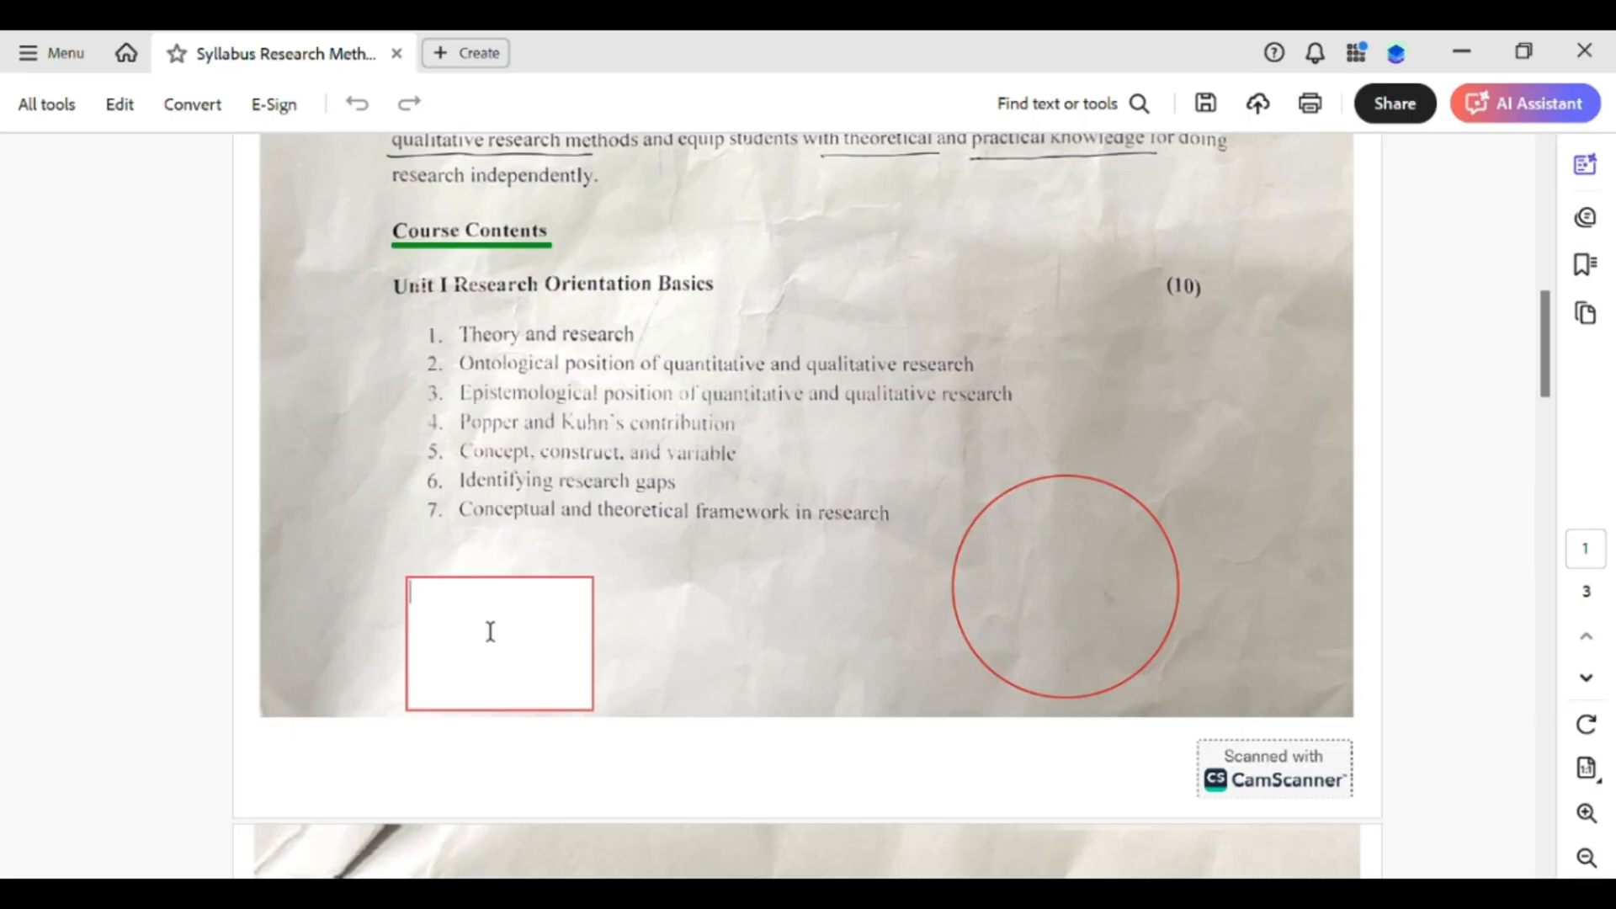
type("Hello ,")
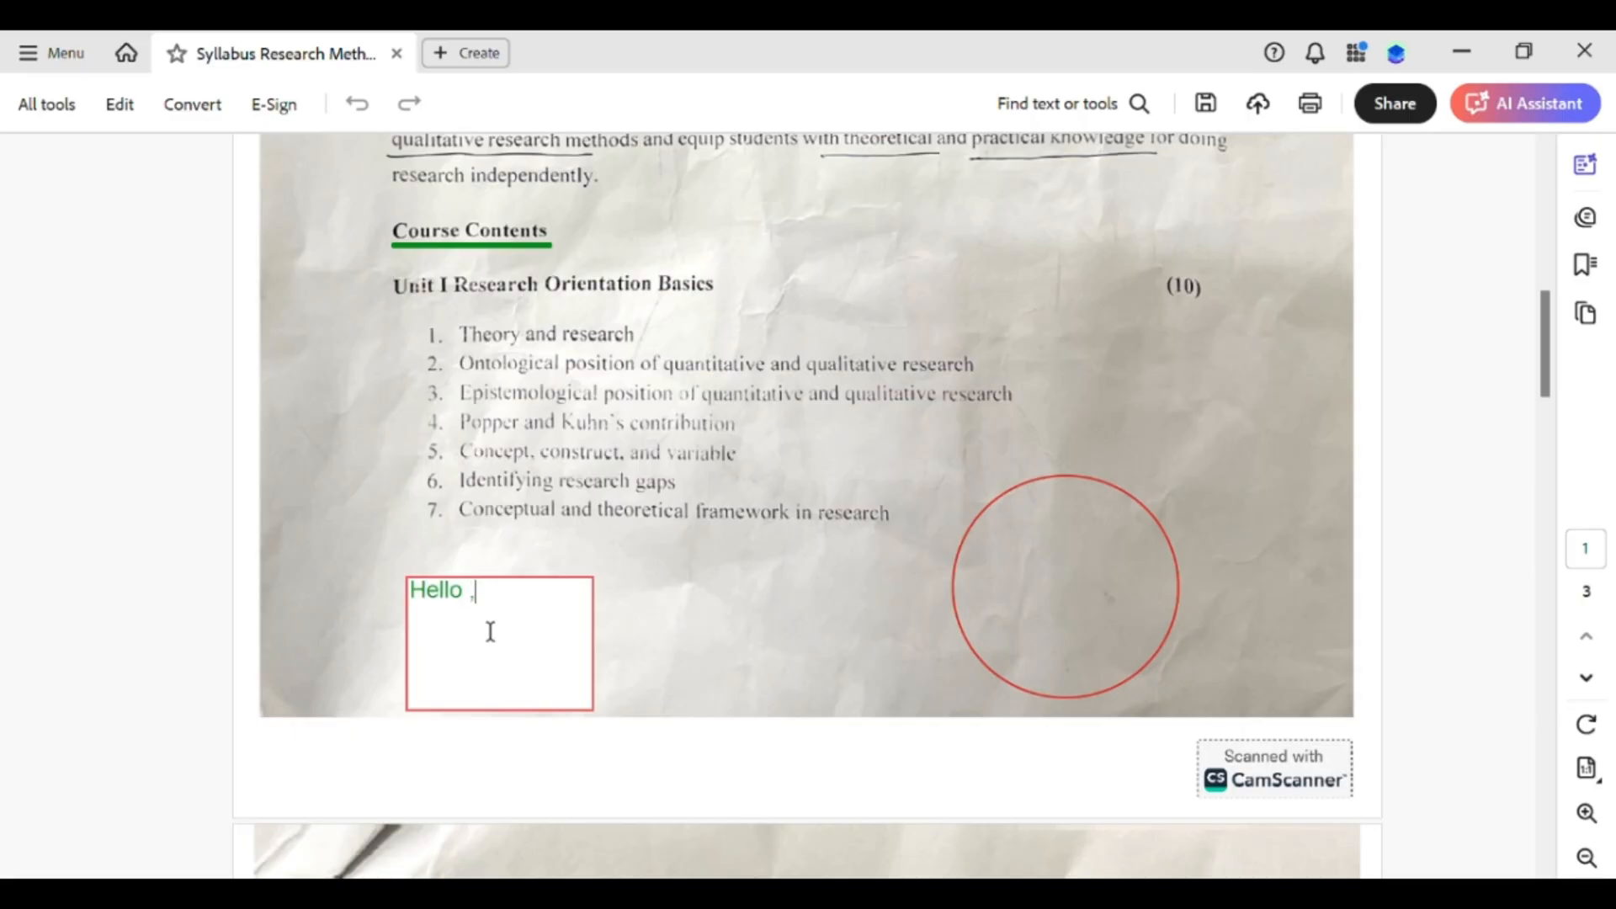
type("guys I hope you are doing well")
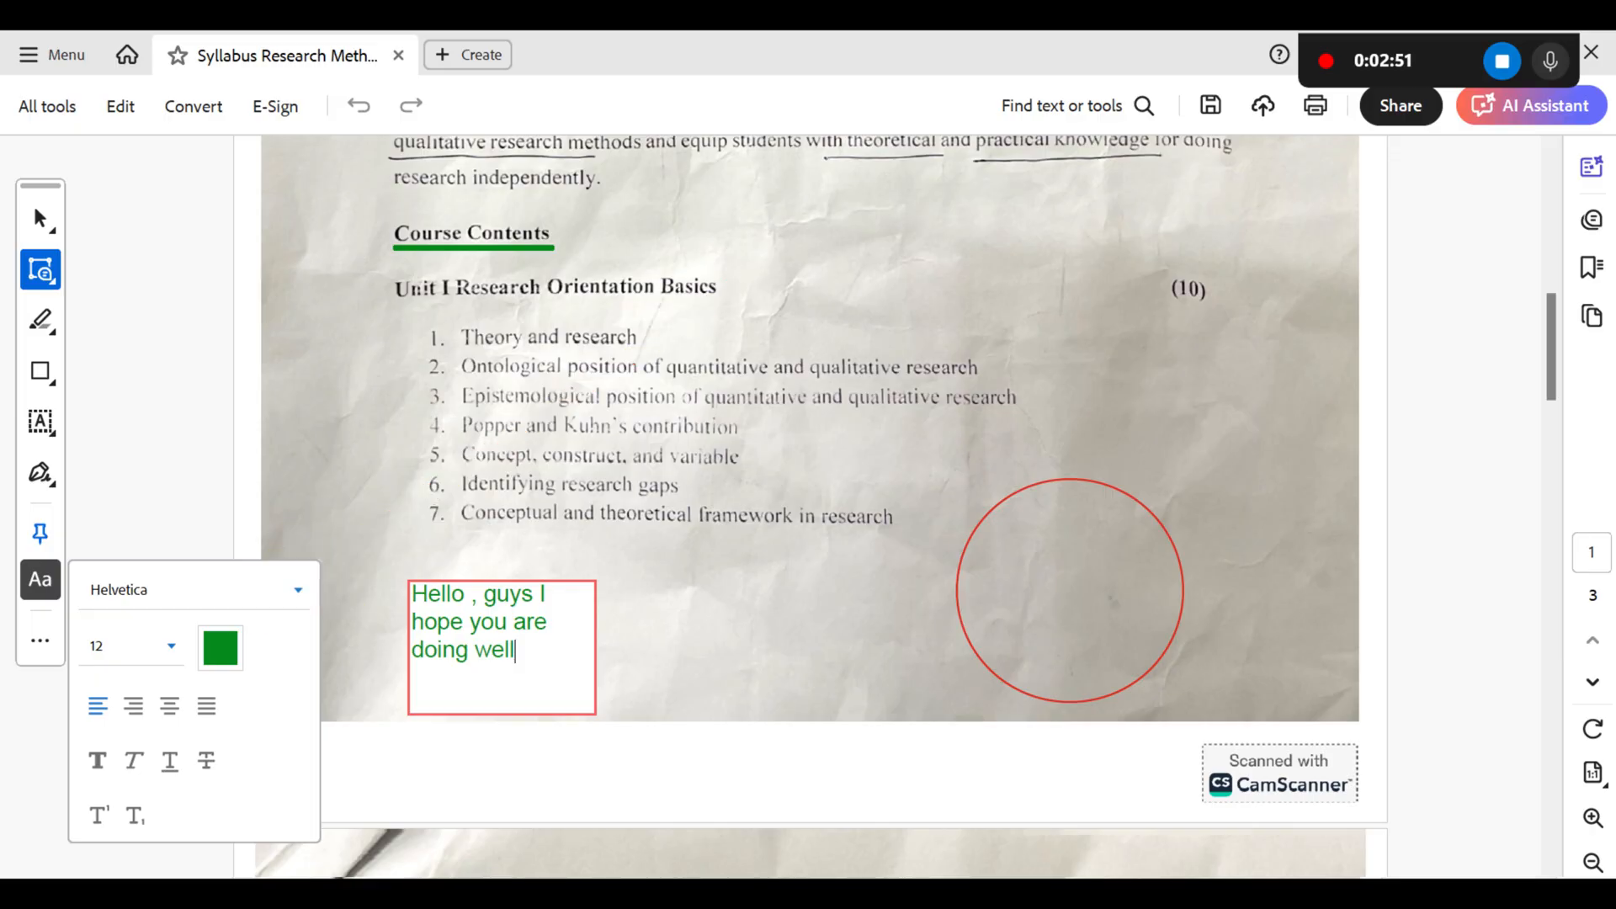
Complete the green greeting so it reads 'Hello , guys I hope you are doing well'.
left_click_drag(62, 640, 247, 743)
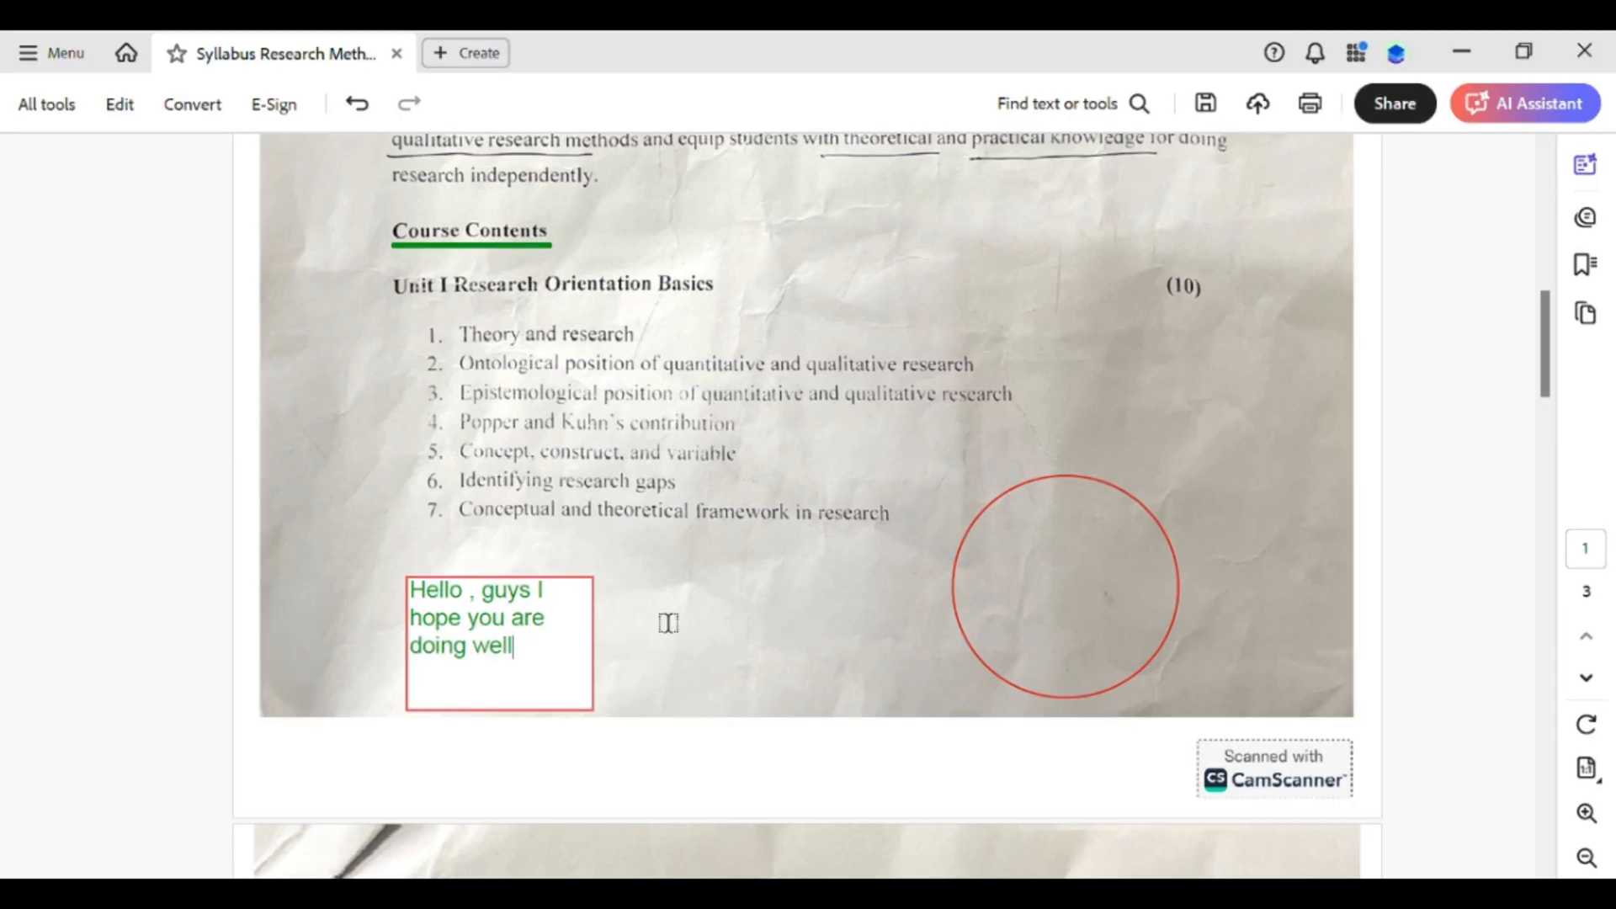
mouse_move(873, 536)
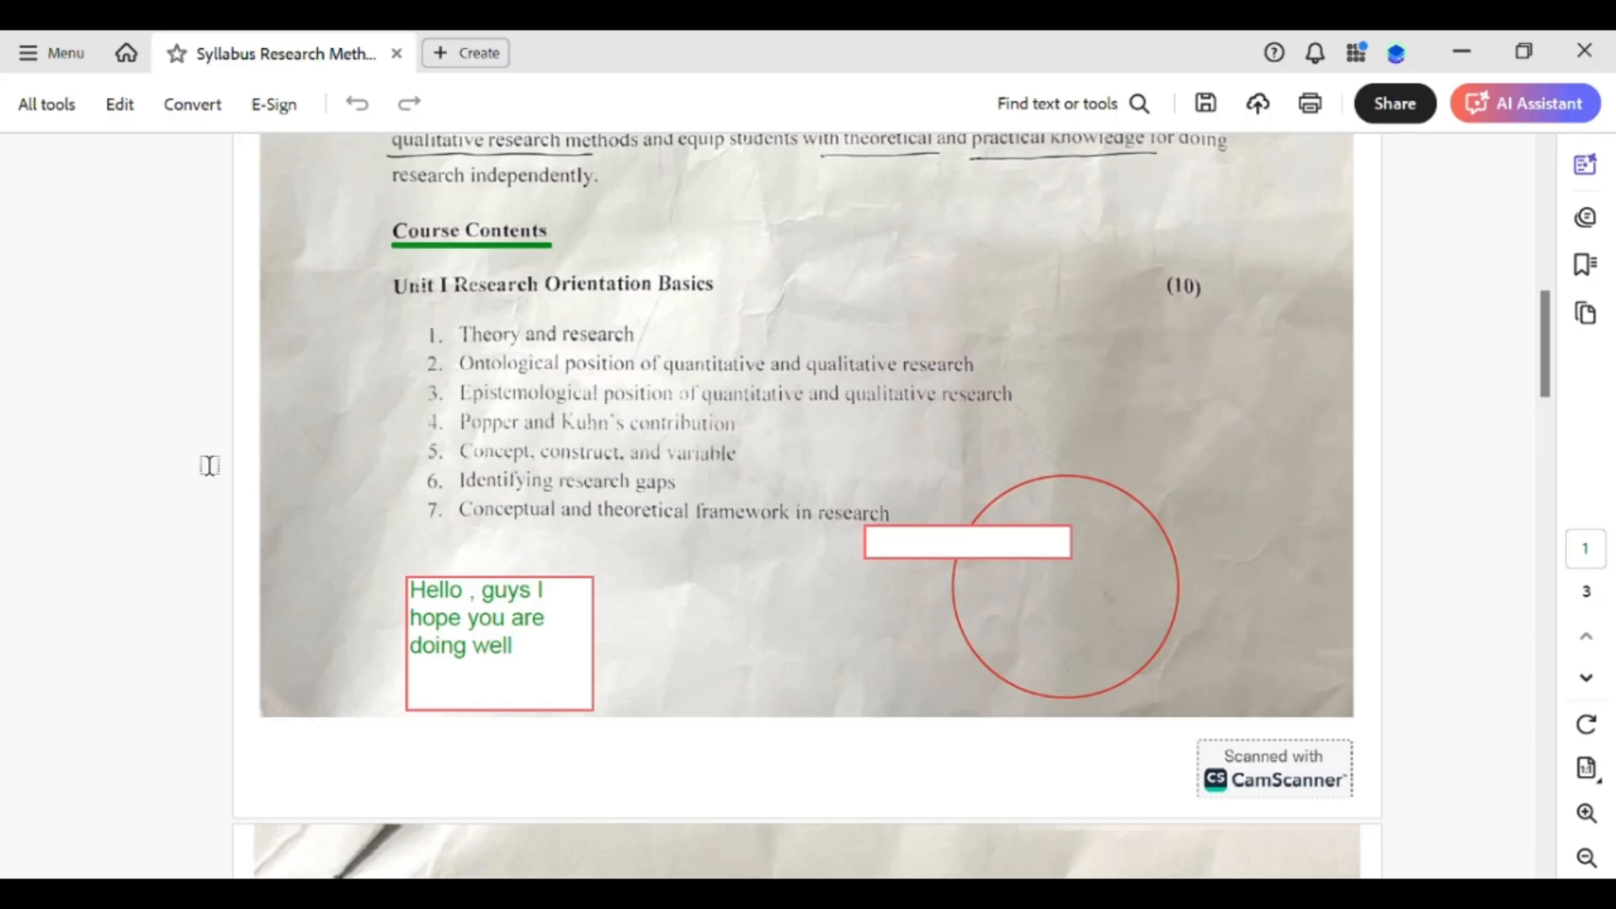
Place a second, empty text box beside the greeting near the red circle.
left_click(970, 540)
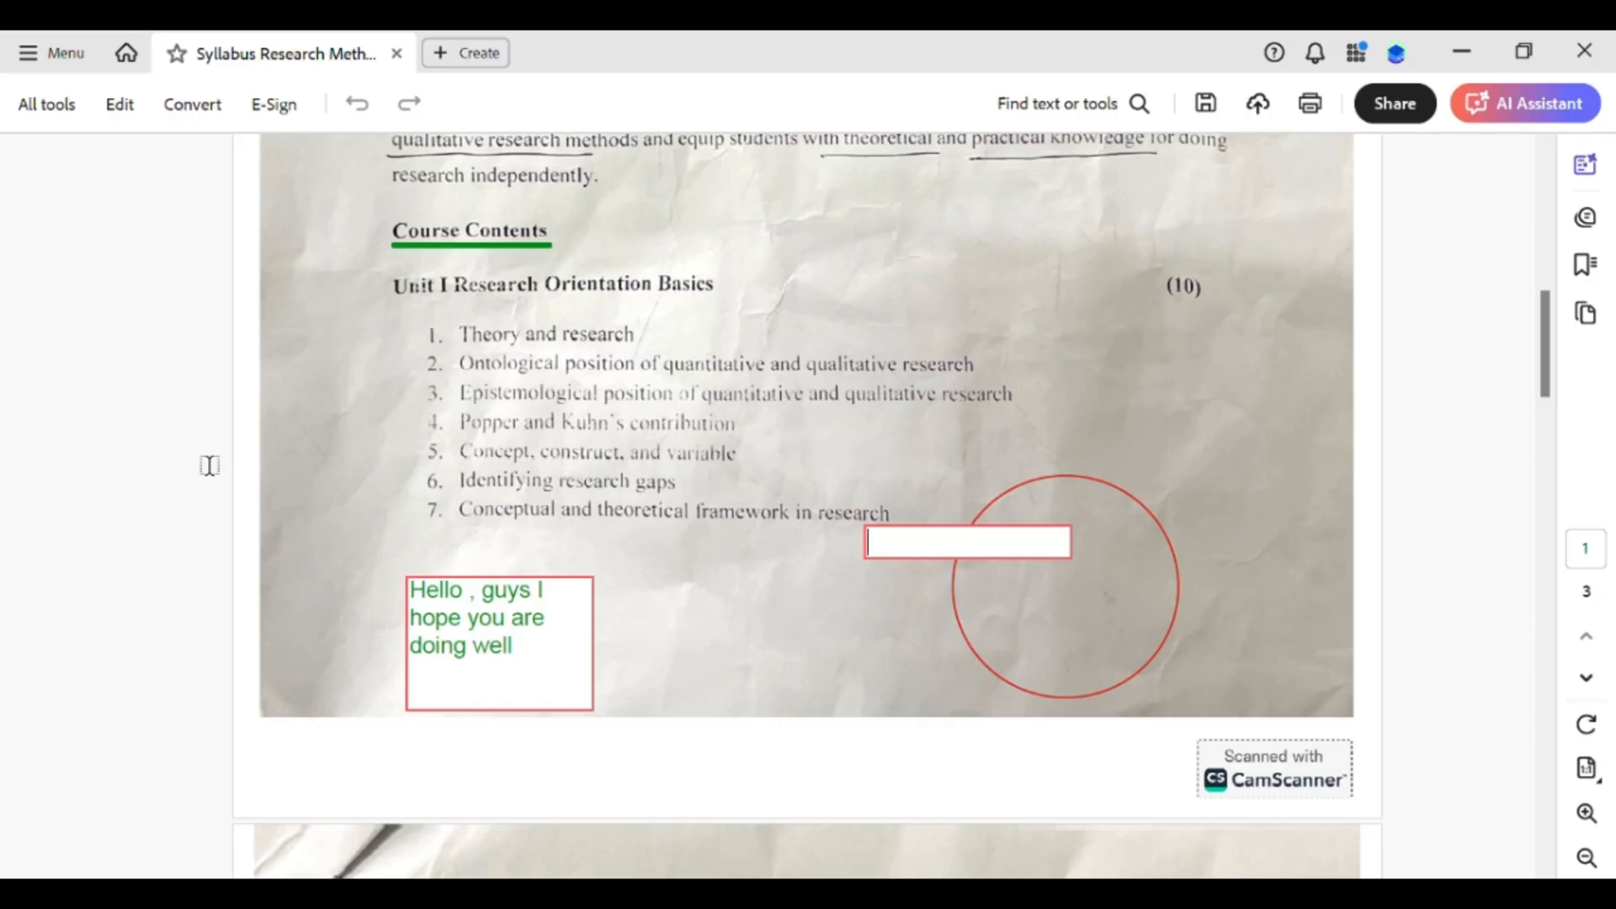